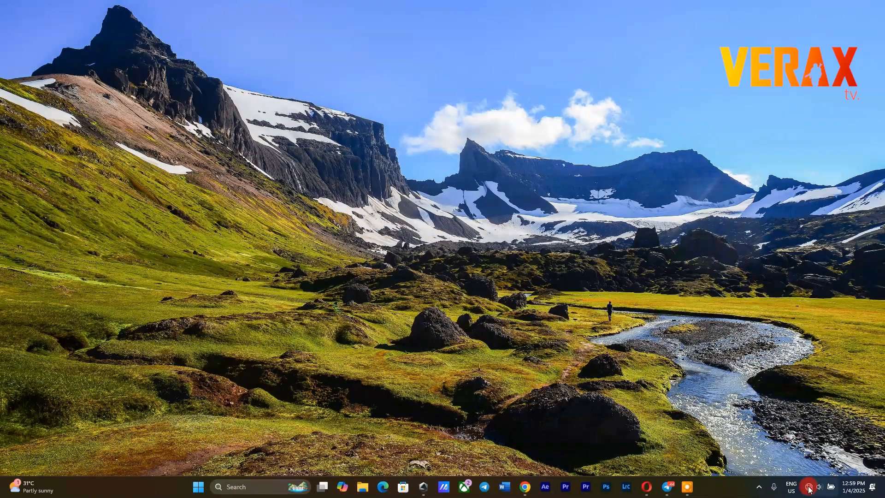
Connect the laptop to the PLDT_Home_CEDA8 network with its default password
{"action": "left_click", "coordinate": [819, 487]}
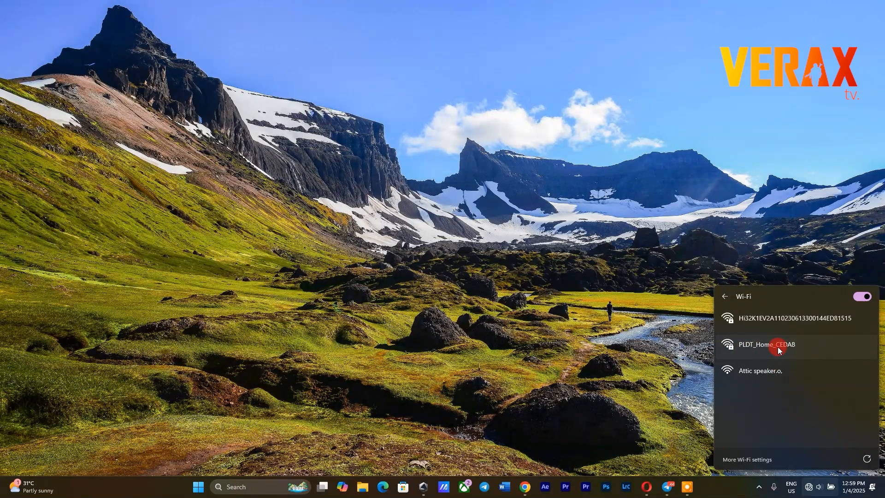
{"action": "left_click", "coordinate": [766, 344]}
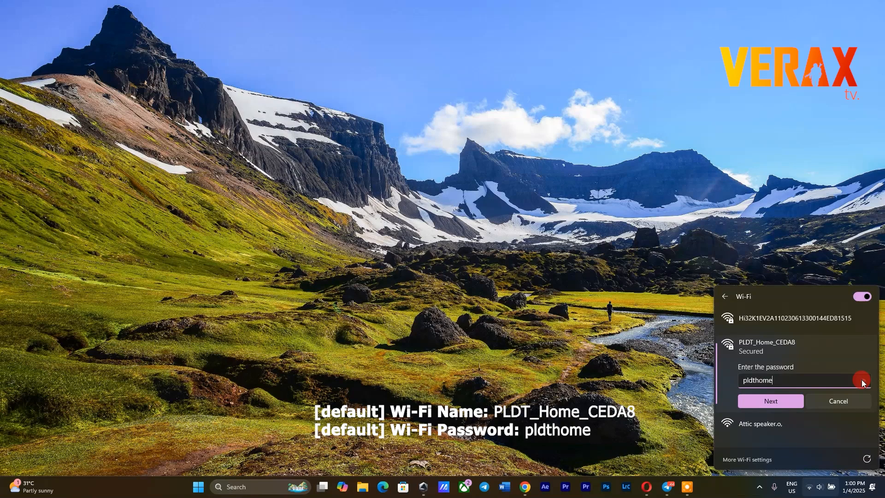
{"action": "left_click", "coordinate": [861, 380]}
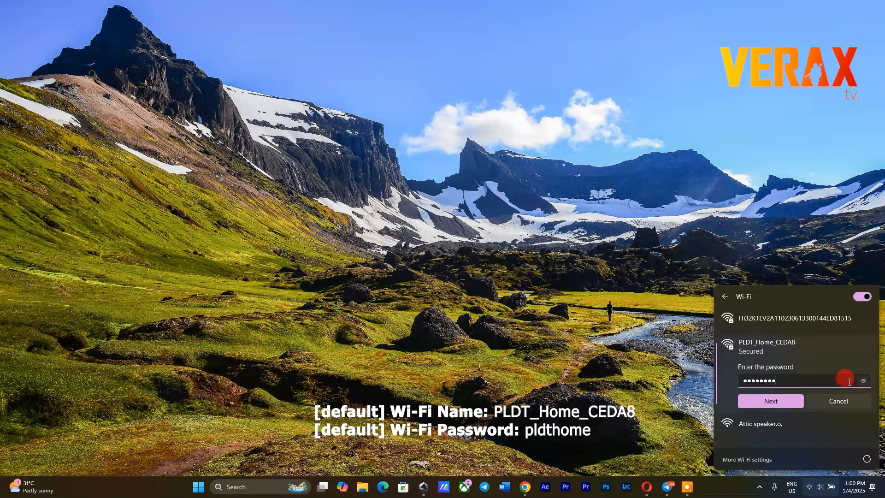
{"action": "left_click", "coordinate": [770, 401]}
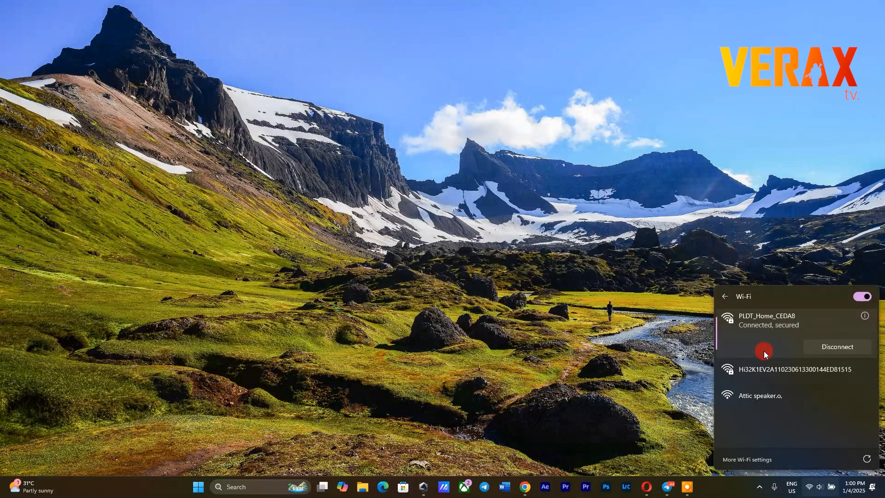
{"action": "mouse_move", "coordinate": [756, 333]}
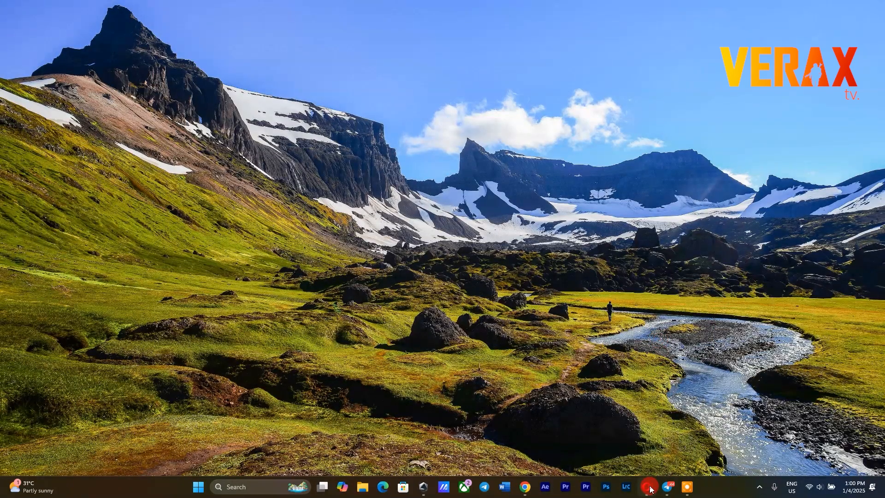
Launch Opera and enter the modem address 192.168.1.1 in the address bar
{"action": "left_click", "coordinate": [648, 486]}
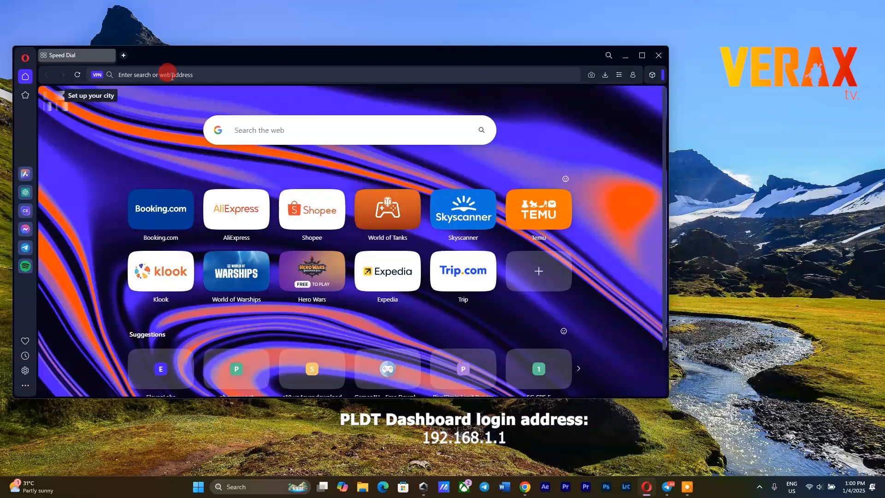
{"action": "type", "text": "192.168.1.1"}
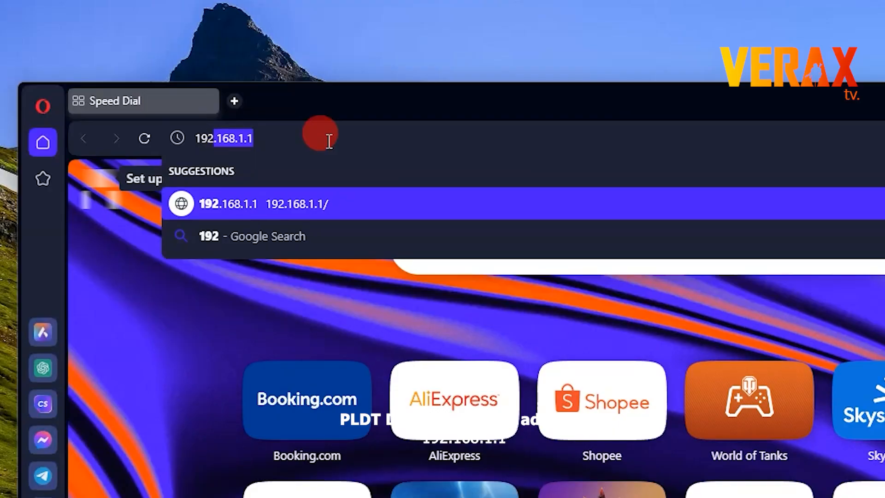
{"action": "type", "text": "168.1.1"}
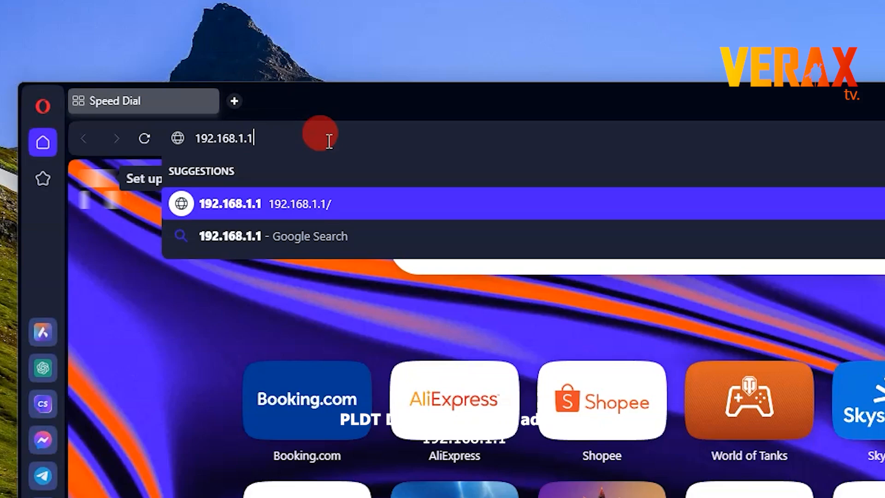
{"action": "left_click", "coordinate": [230, 204]}
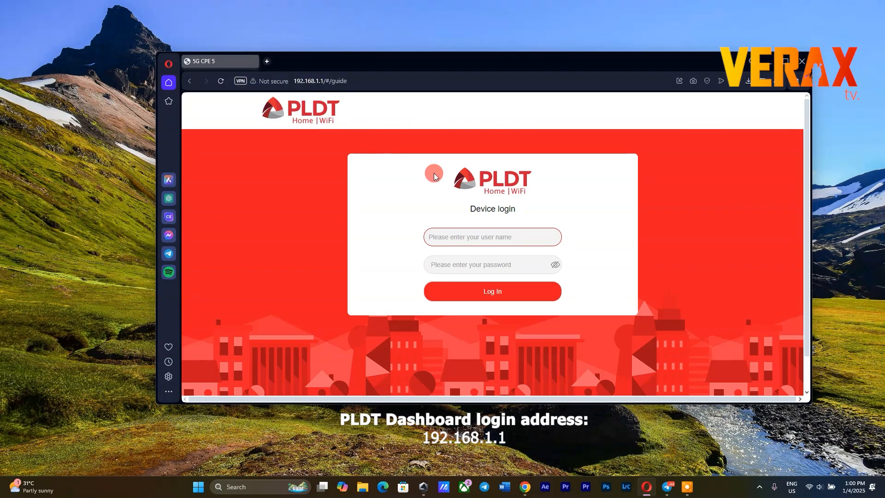
{"action": "left_click", "coordinate": [491, 237]}
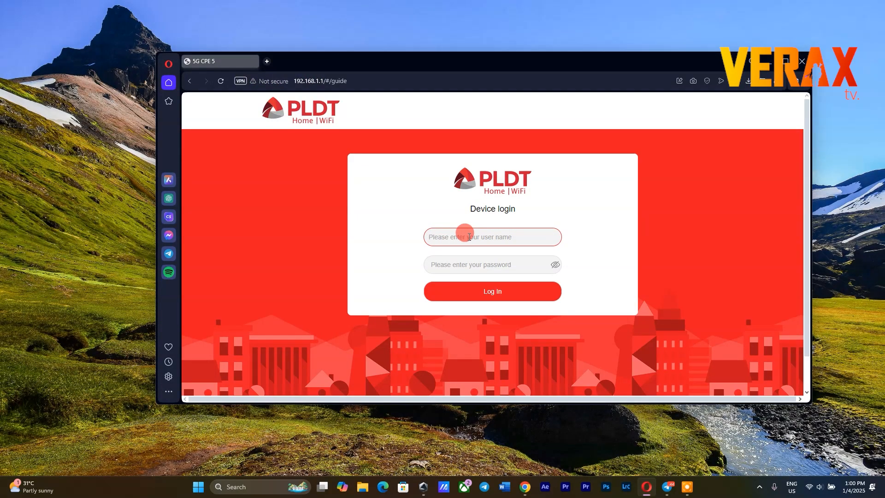
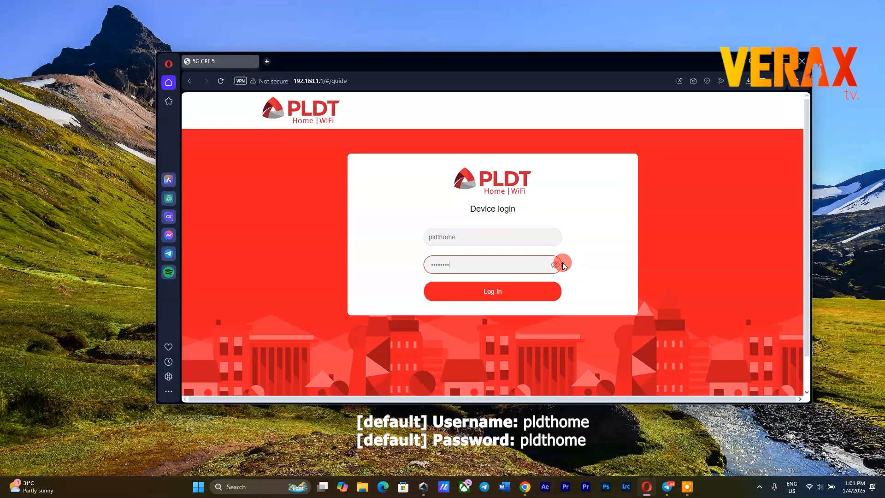
{"action": "left_click", "coordinate": [556, 265]}
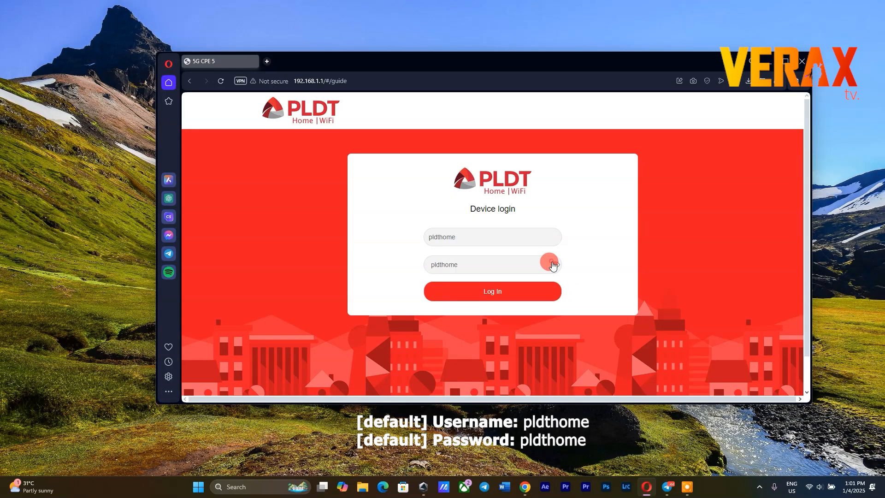
{"action": "left_click", "coordinate": [552, 264]}
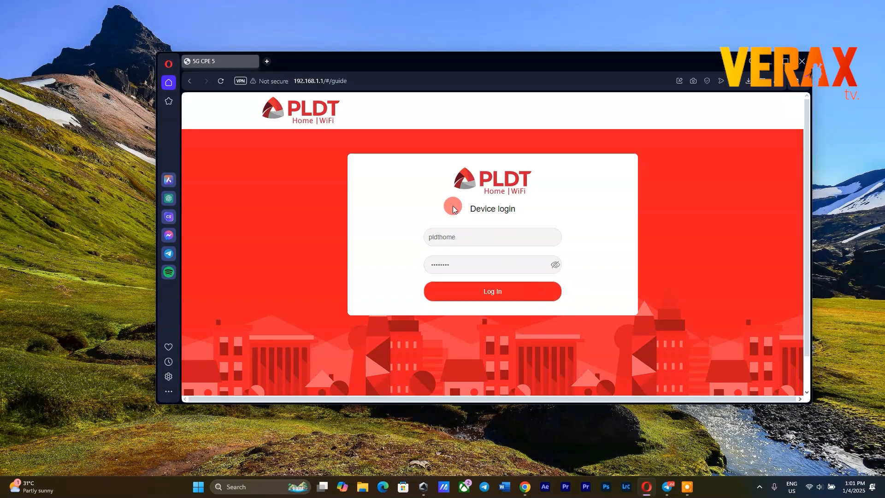
{"action": "left_click", "coordinate": [491, 291]}
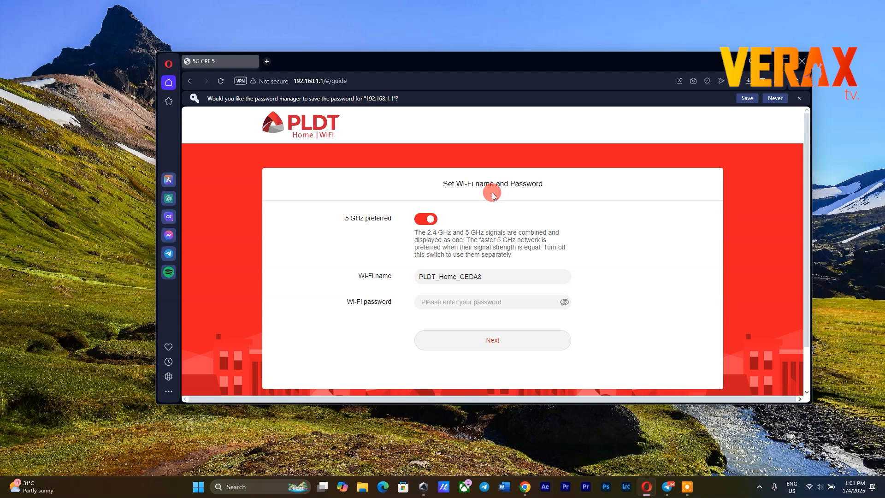
Rename the Wi-Fi network to free_wifi, enter a new Wi-Fi password and continue
{"action": "left_click", "coordinate": [493, 276]}
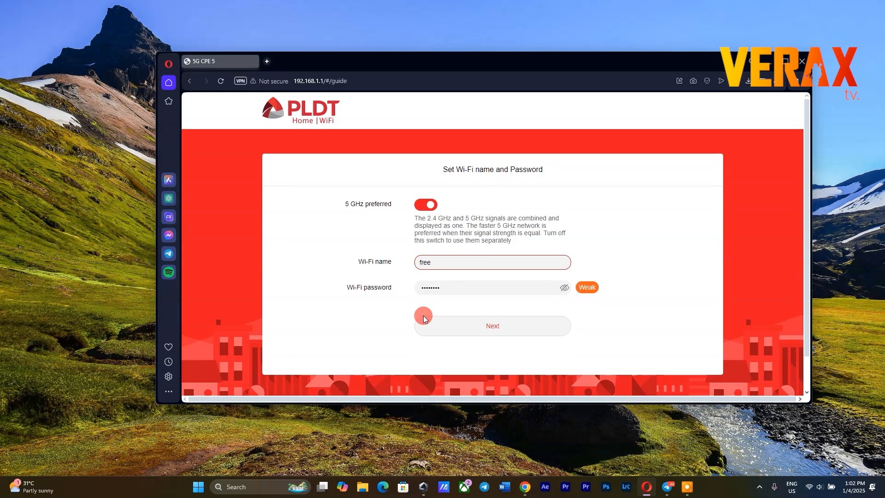
{"action": "type", "text": "_wifi"}
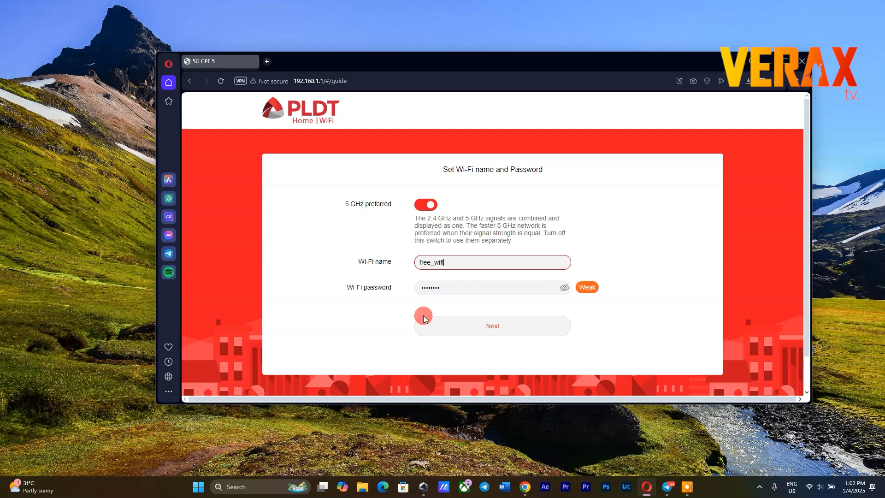
{"action": "left_click", "coordinate": [486, 288]}
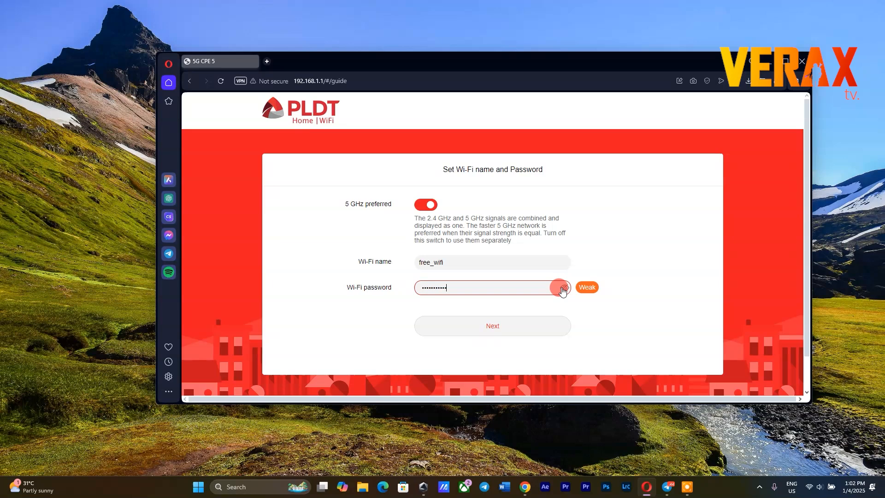
{"action": "left_click", "coordinate": [491, 325]}
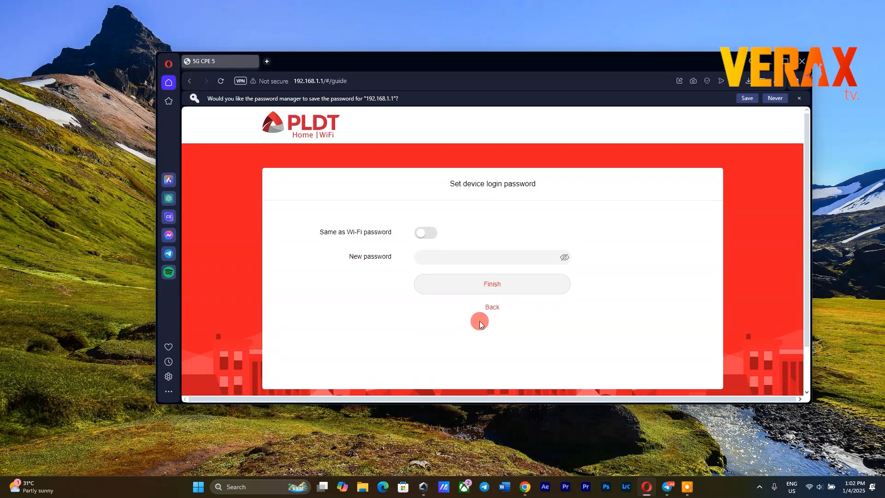
{"action": "left_click", "coordinate": [491, 257]}
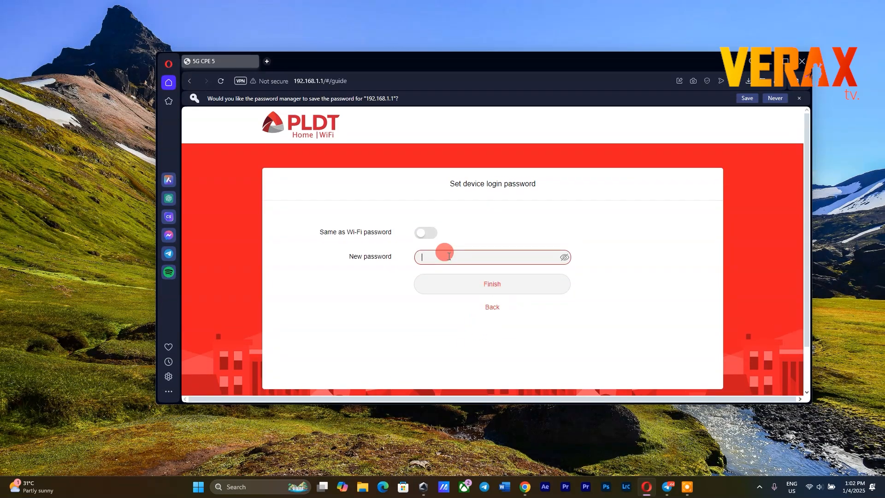
{"action": "double_click", "coordinate": [355, 232]}
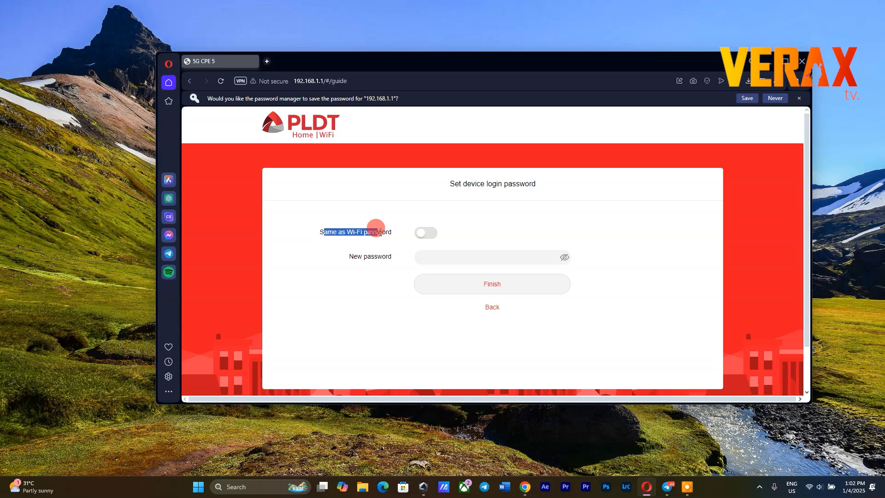
{"action": "left_click", "coordinate": [424, 233]}
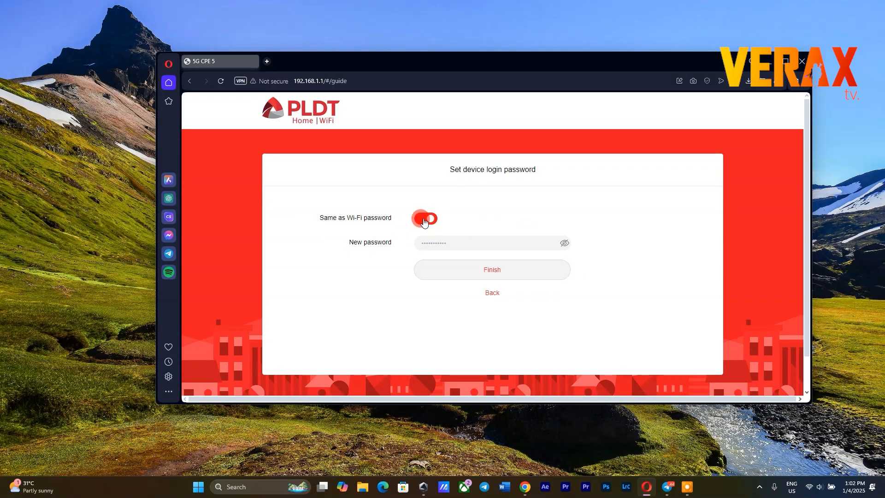
{"action": "left_click", "coordinate": [424, 218]}
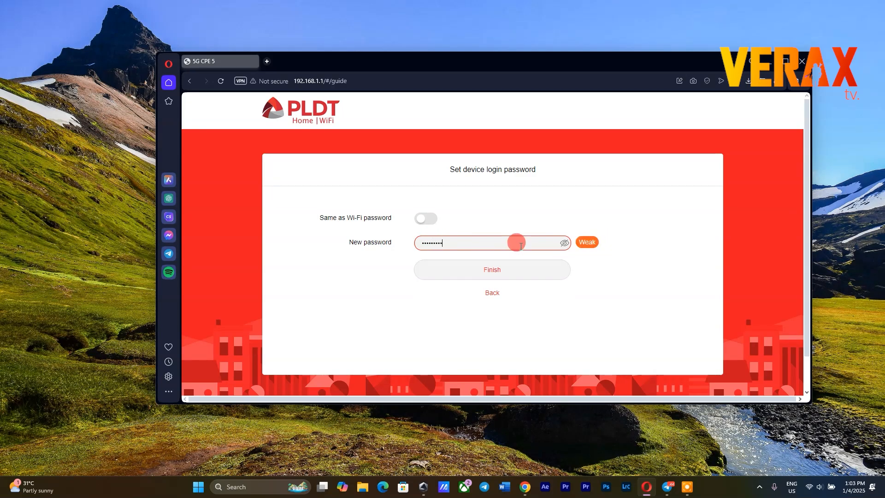
{"action": "left_click", "coordinate": [563, 242]}
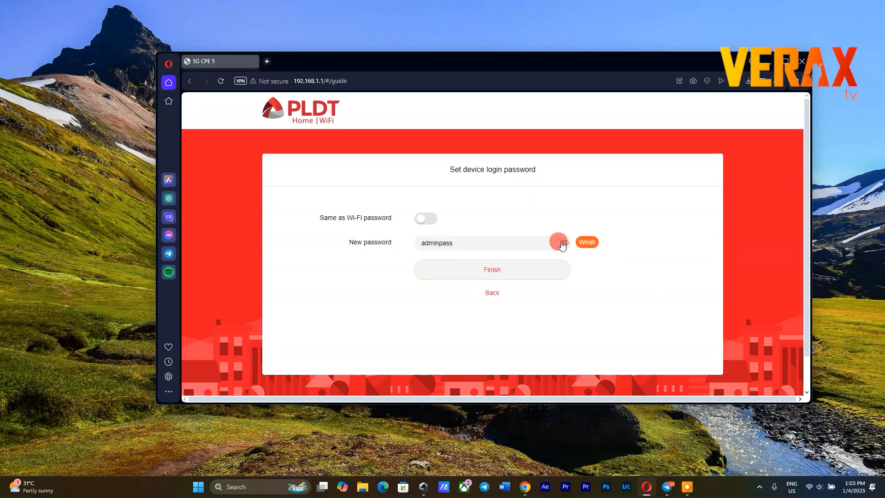
{"action": "left_click", "coordinate": [492, 269]}
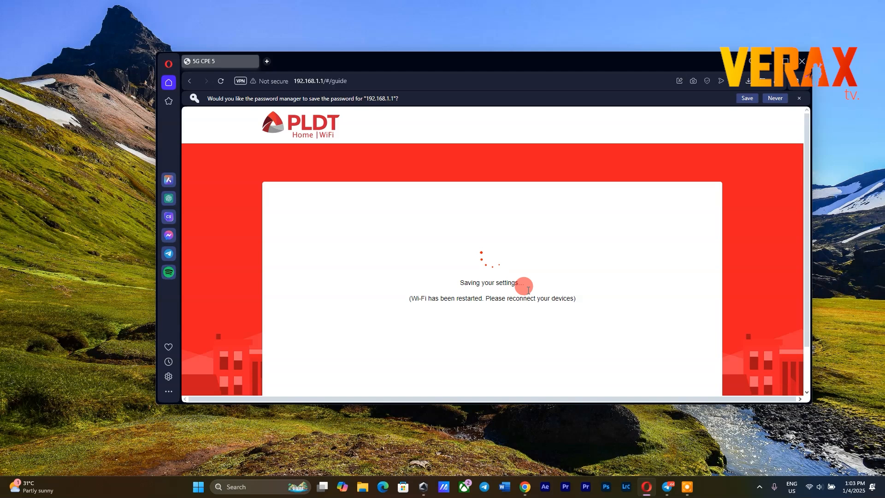
Connect the laptop to the renamed free_wifi network with its new password
{"action": "left_click", "coordinate": [809, 487]}
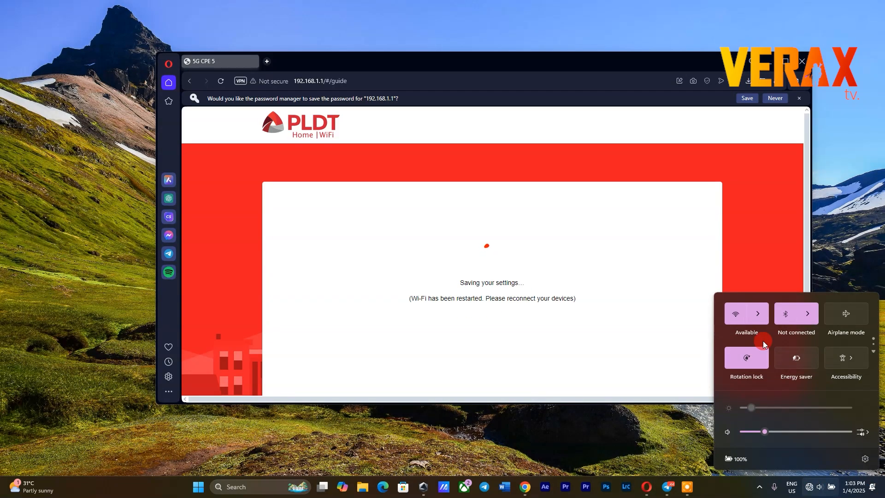
{"action": "left_click", "coordinate": [757, 313]}
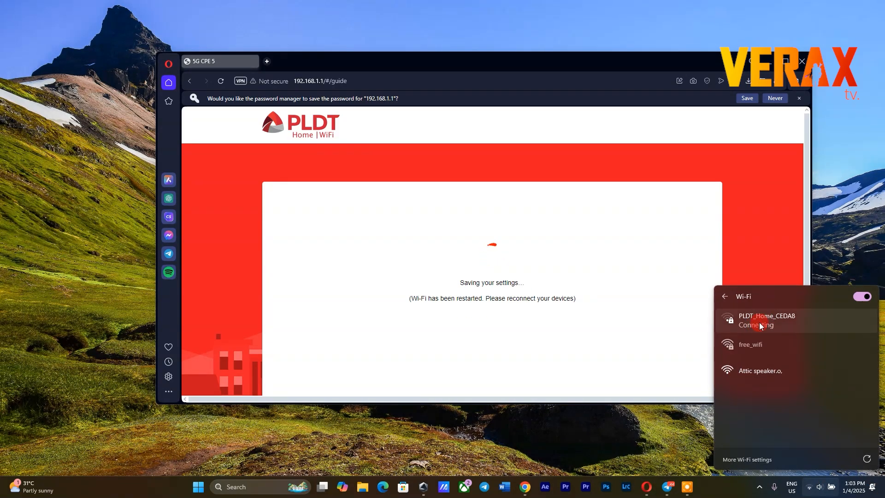
{"action": "mouse_move", "coordinate": [761, 353]}
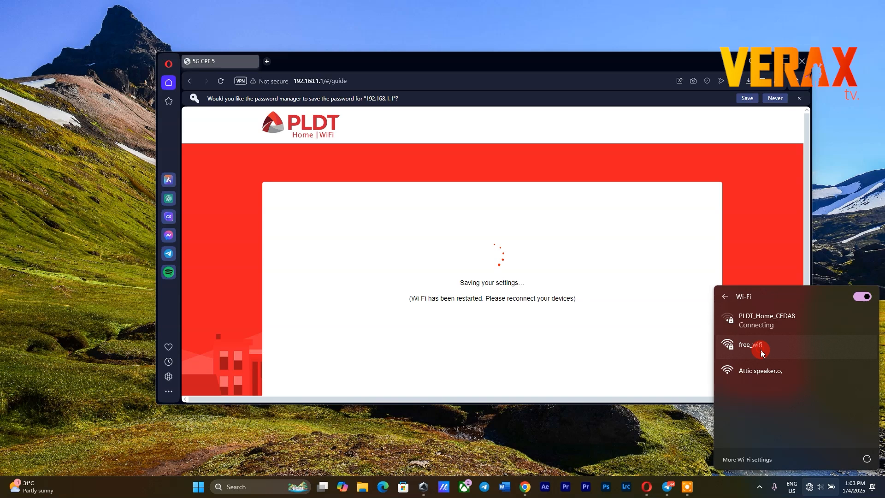
{"action": "left_click", "coordinate": [750, 343]}
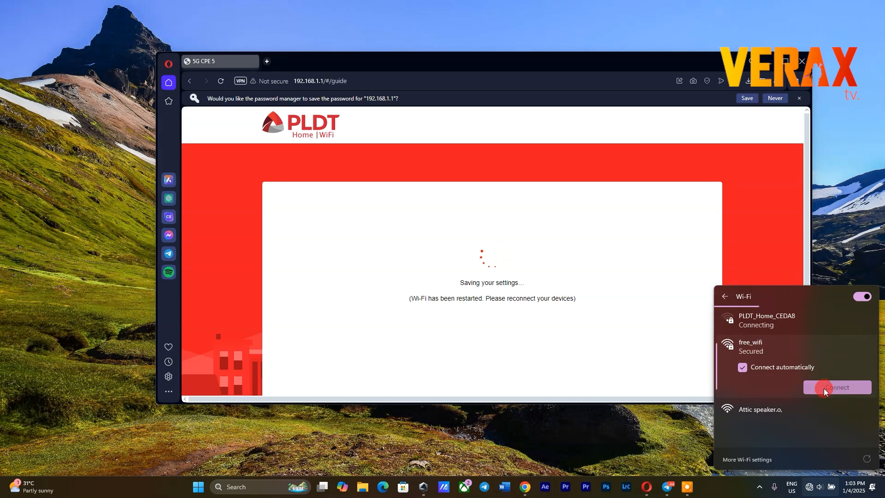
{"action": "left_click", "coordinate": [837, 387]}
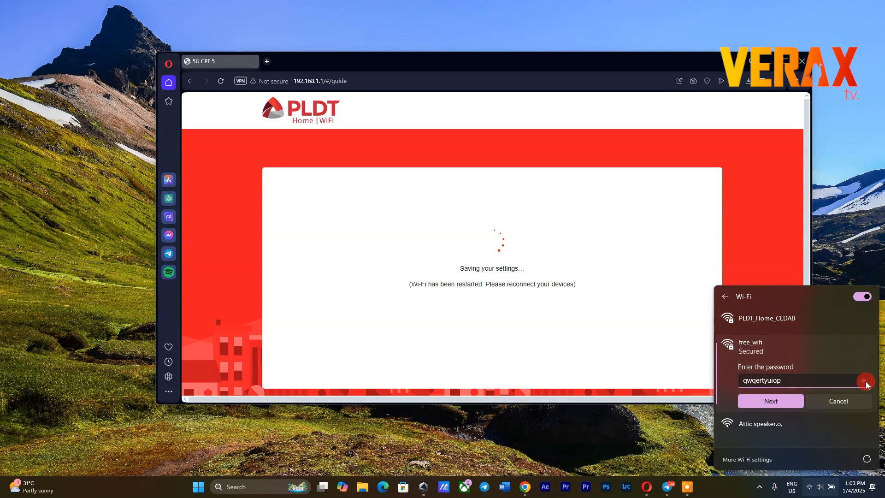
{"action": "left_click", "coordinate": [770, 401]}
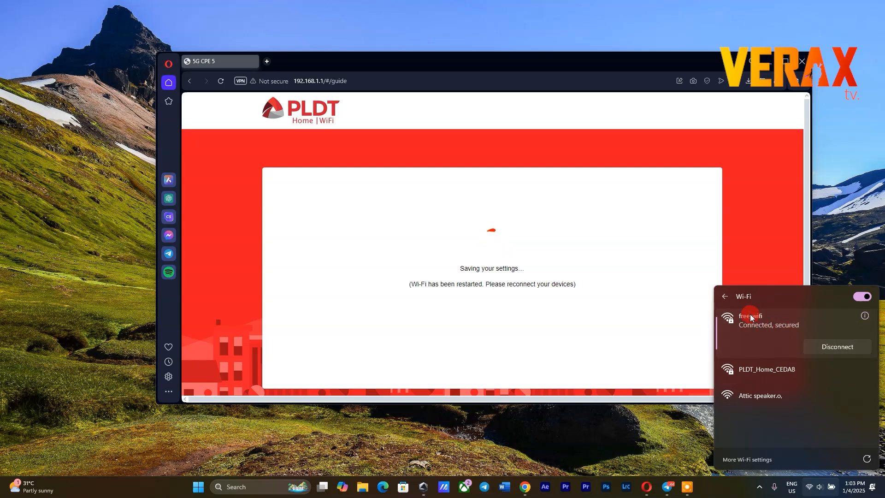
{"action": "left_click", "coordinate": [319, 81]}
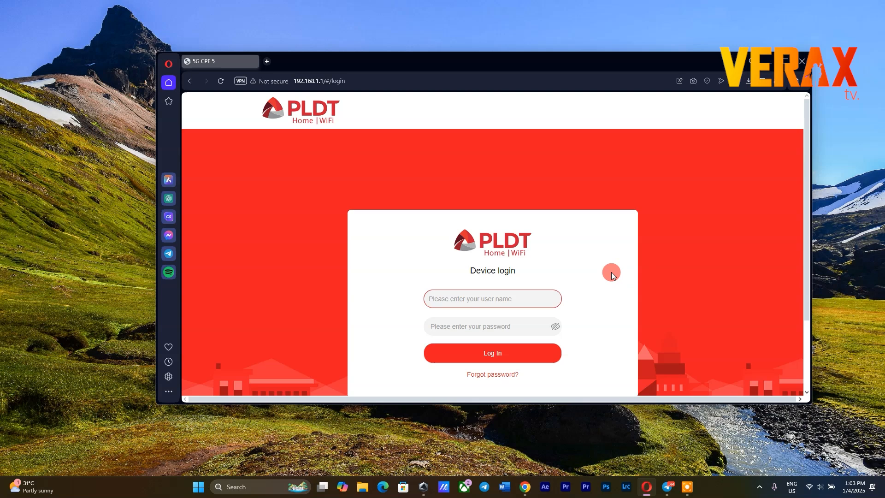
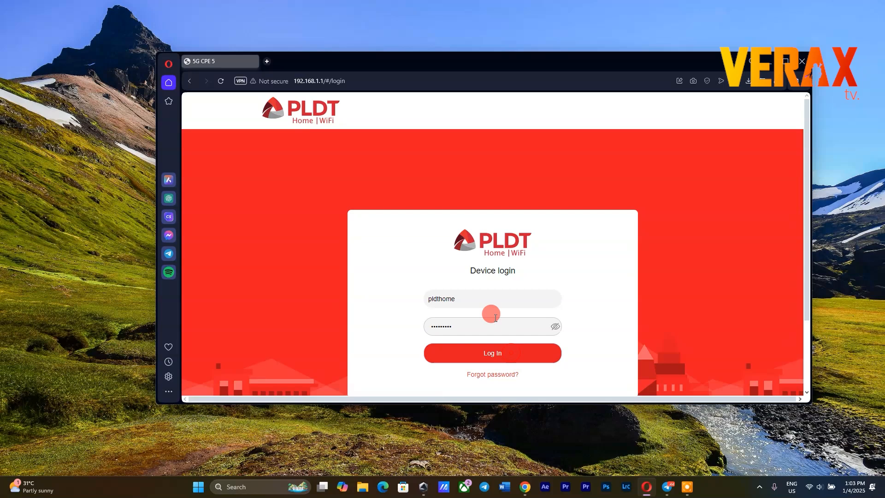
Sign in to the dashboard as pldthome and go to the Wi-Fi settings page
{"action": "left_click", "coordinate": [491, 353]}
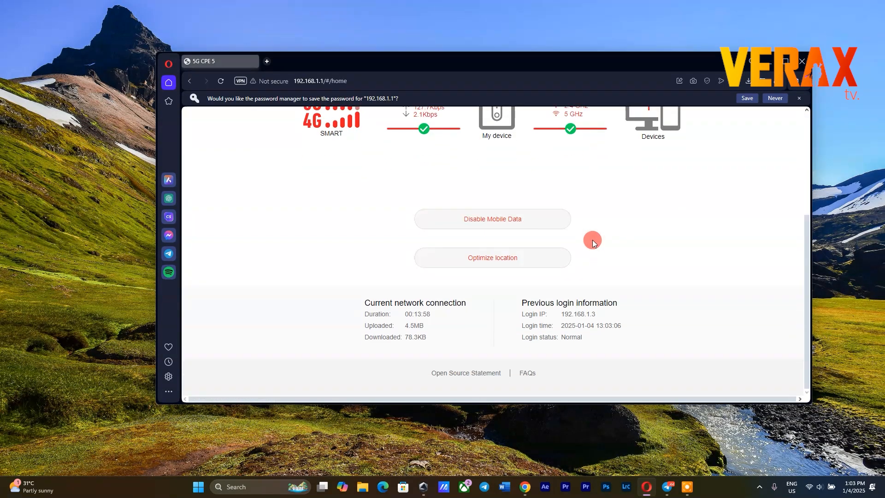
{"action": "scroll", "scroll_direction": "up", "scroll_amount": 3}
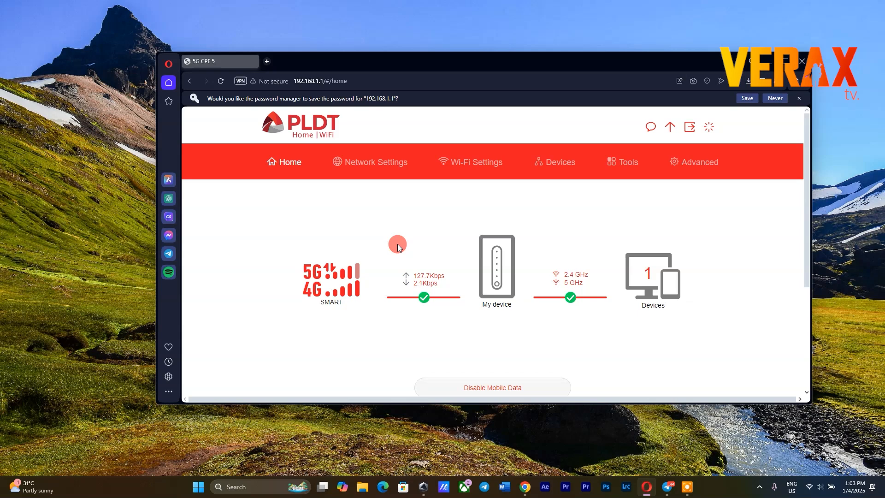
{"action": "mouse_move", "coordinate": [512, 333]}
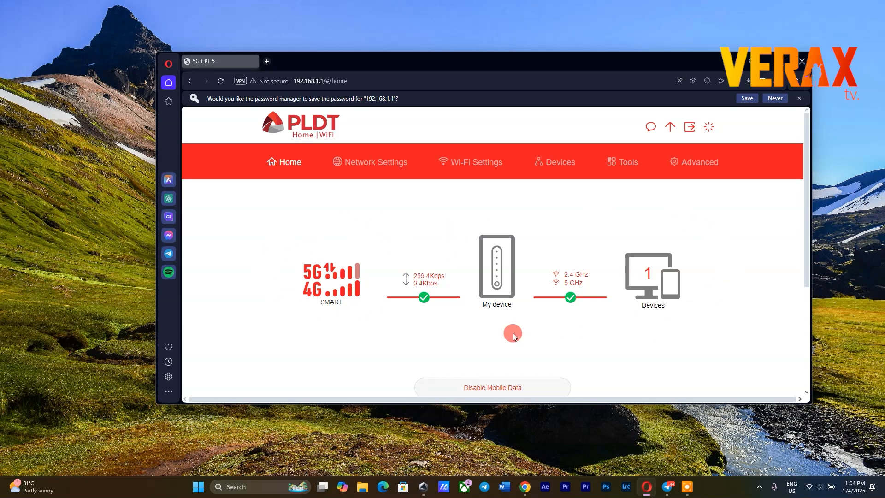
{"action": "mouse_move", "coordinate": [806, 234]}
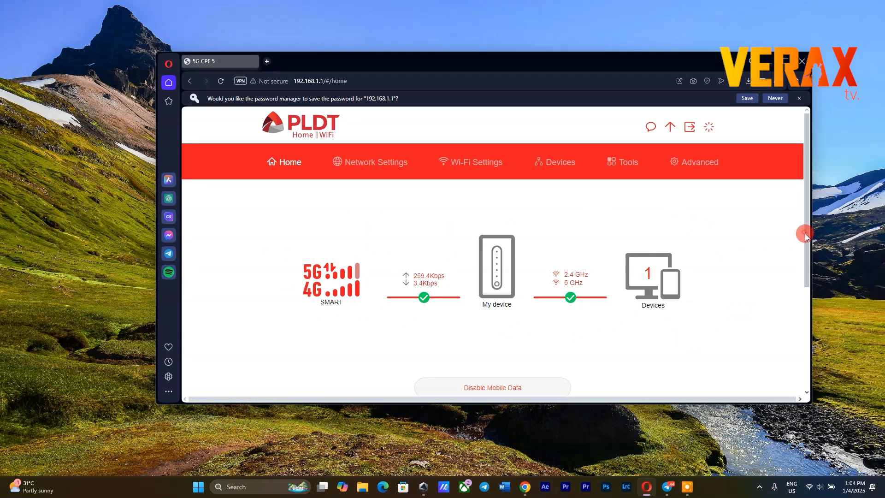
{"action": "left_click", "coordinate": [476, 162]}
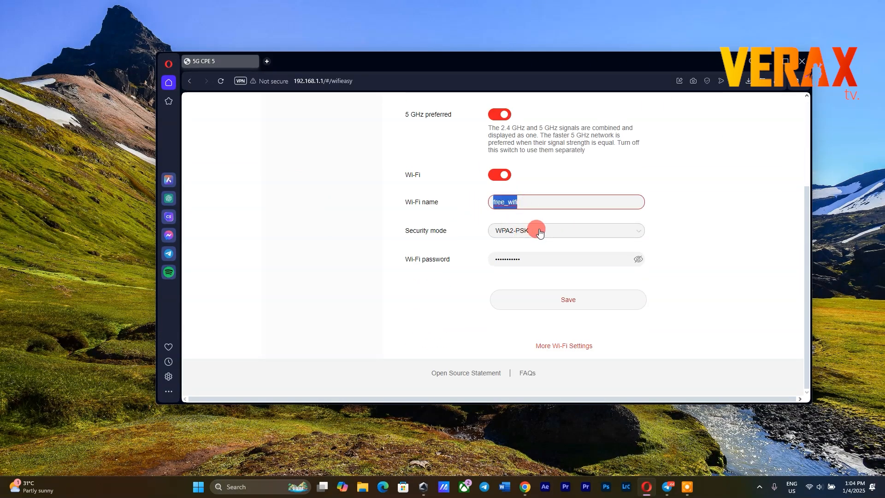
Check the Wi-Fi password, change the Wi-Fi name to free_wifi 2 and save
{"action": "left_click", "coordinate": [567, 230]}
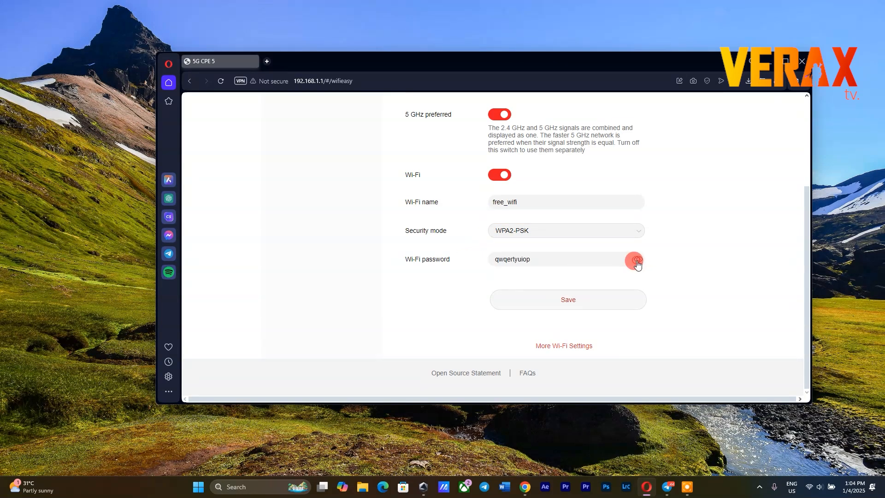
{"action": "left_click", "coordinate": [634, 261]}
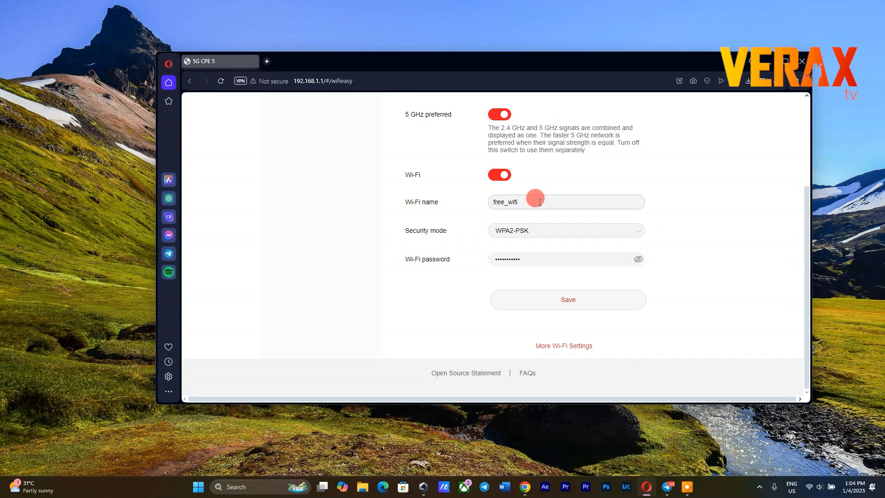
{"action": "left_click", "coordinate": [564, 201]}
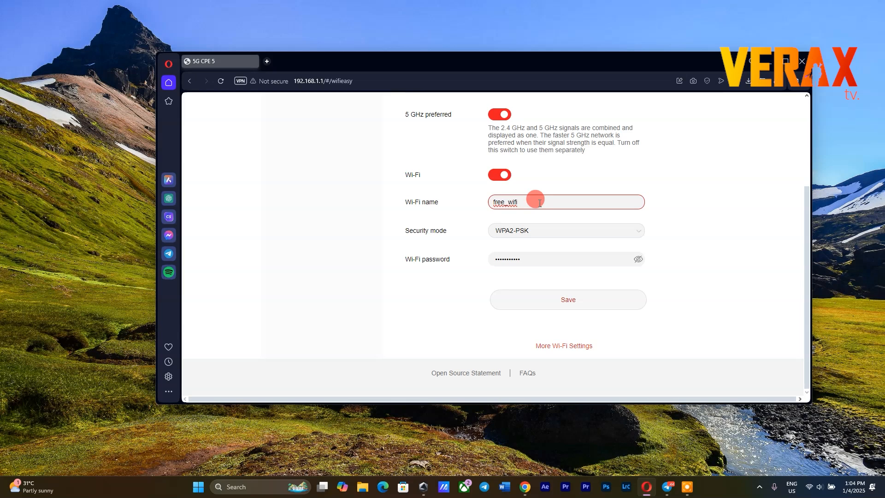
{"action": "type", "text": "2"}
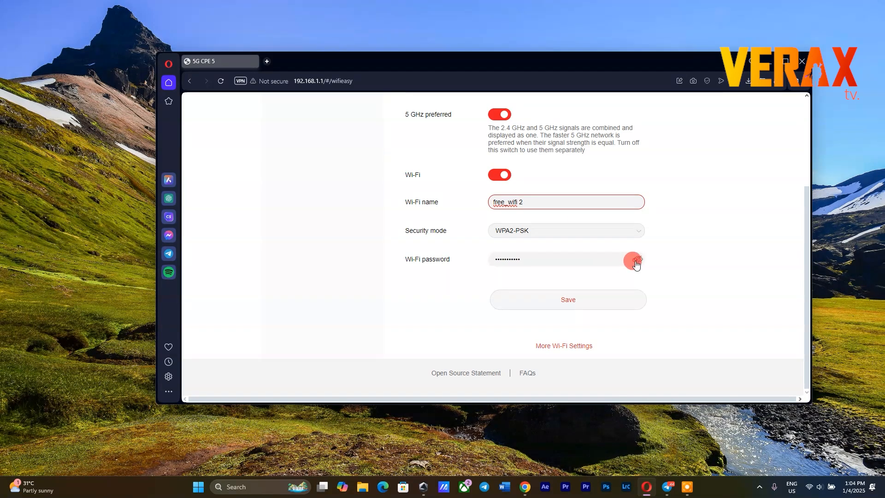
{"action": "left_click", "coordinate": [634, 261]}
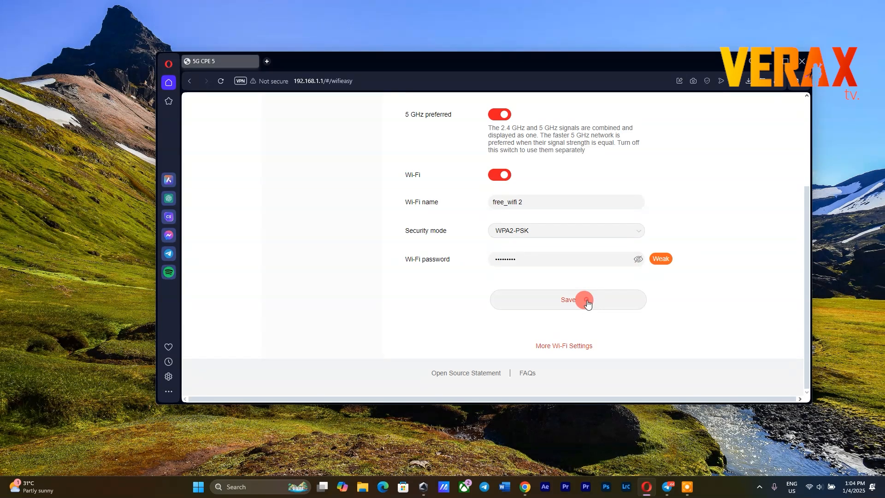
{"action": "left_click", "coordinate": [567, 300]}
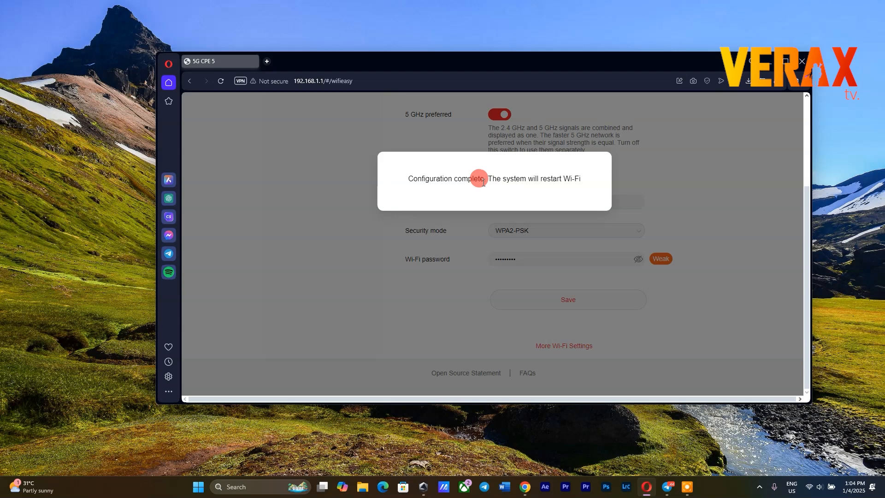
{"action": "mouse_move", "coordinate": [733, 394]}
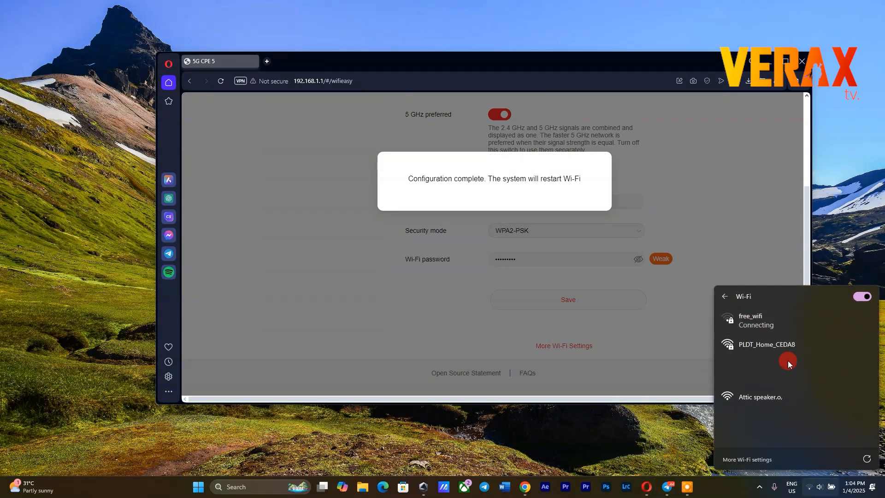
Connect the laptop to free_wifi 2 with its password and dismiss the configuration message
{"action": "left_click", "coordinate": [765, 373]}
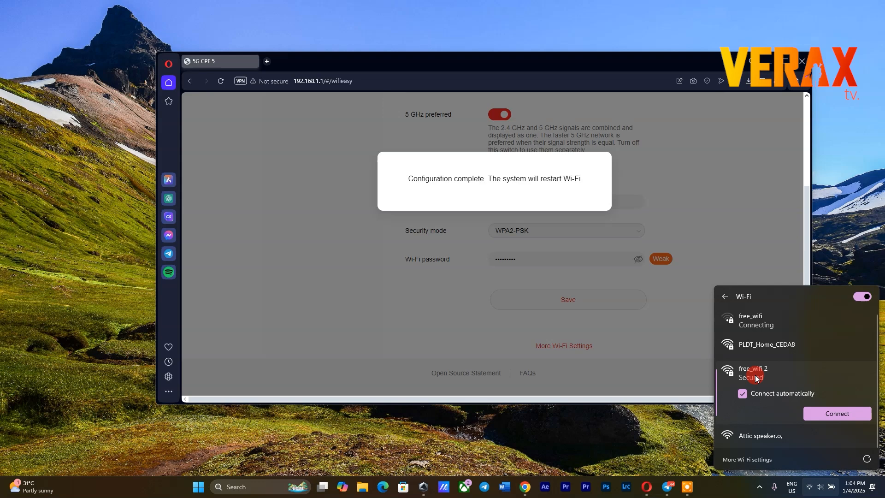
{"action": "left_click", "coordinate": [836, 413]}
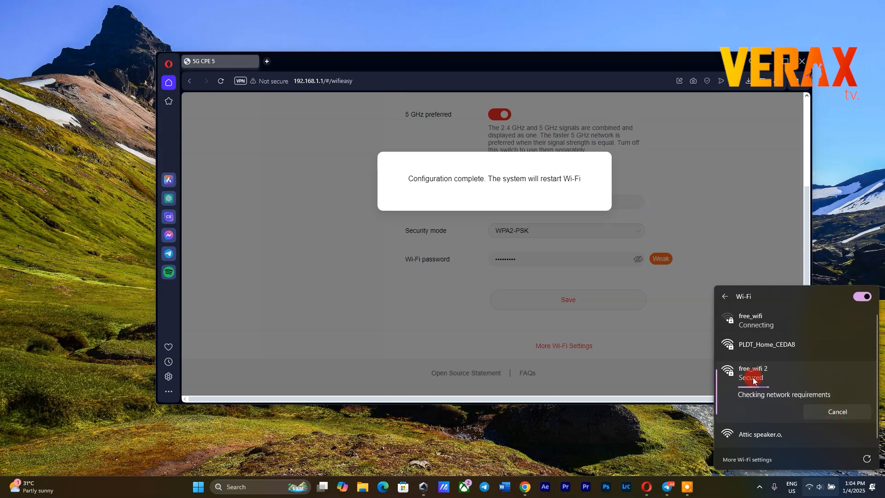
{"action": "left_click", "coordinate": [752, 372]}
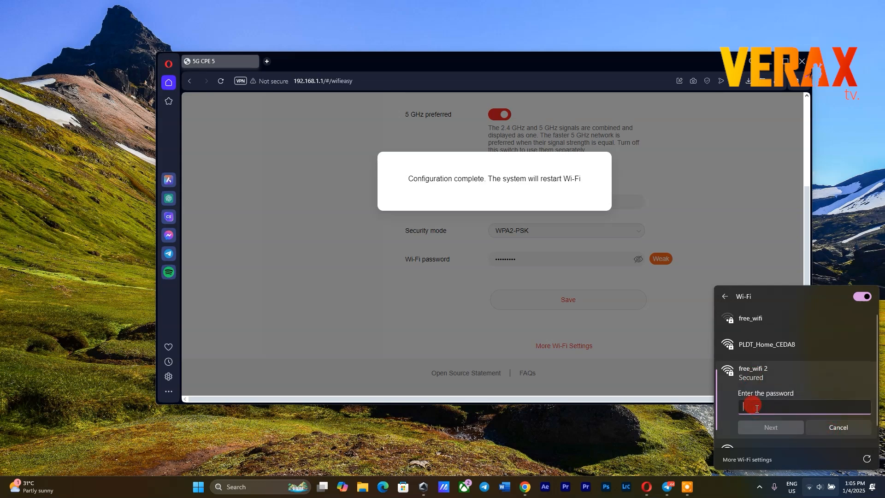
{"action": "type", "text": "password"}
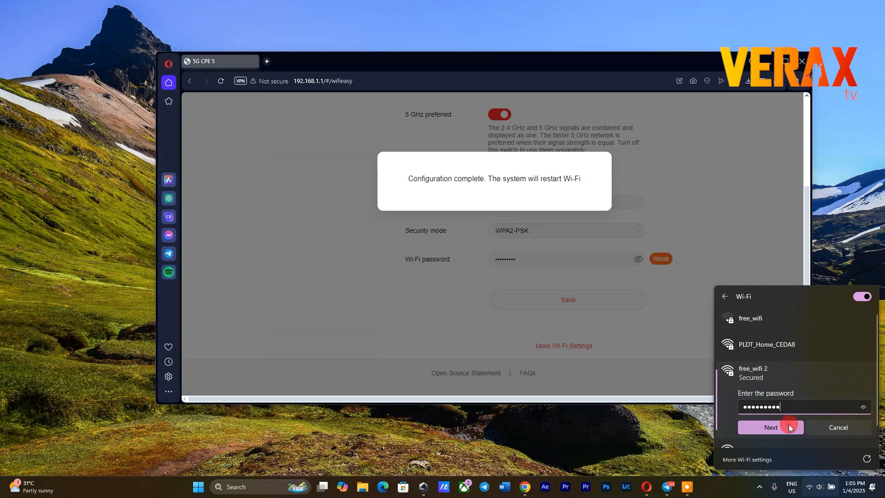
{"action": "left_click", "coordinate": [769, 426]}
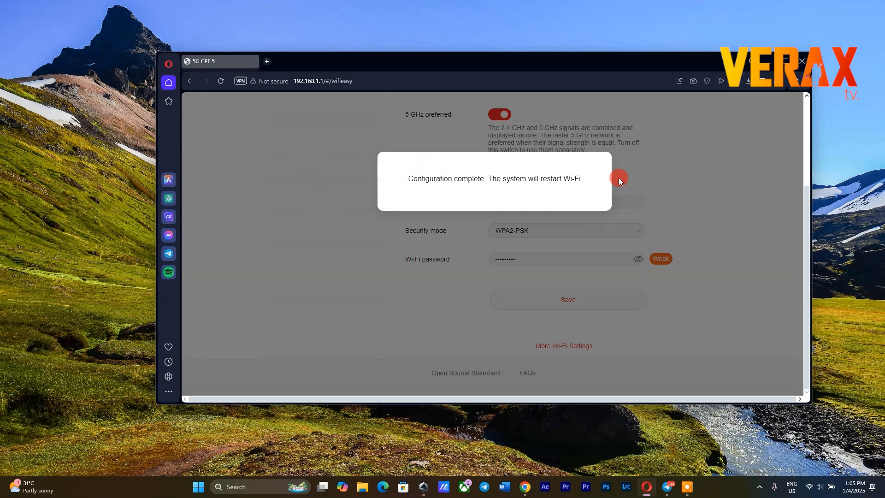
{"action": "left_click", "coordinate": [619, 178]}
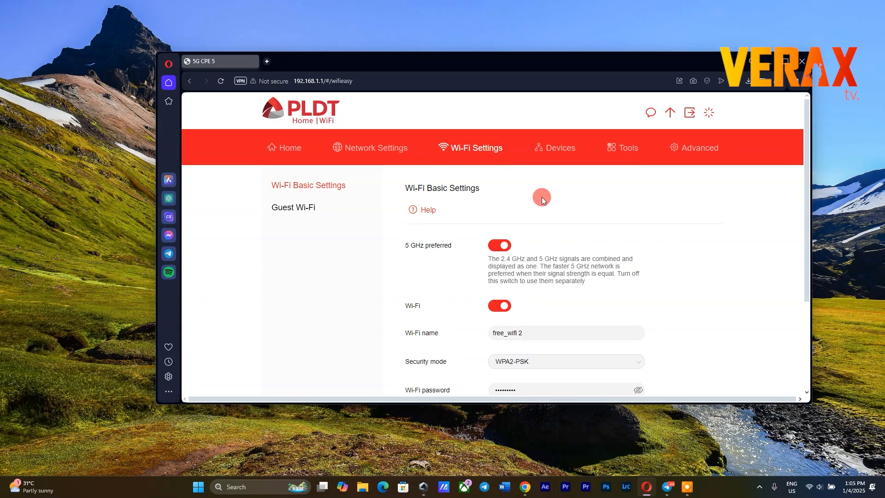
Navigate via Home, Wi-Fi Settings and Advanced to System's Modify Password page
{"action": "left_click", "coordinate": [283, 147]}
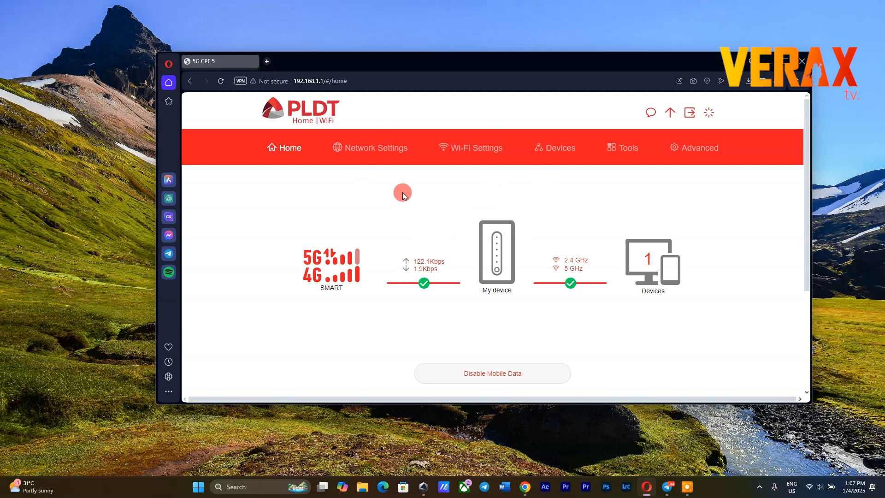
{"action": "left_click", "coordinate": [476, 148]}
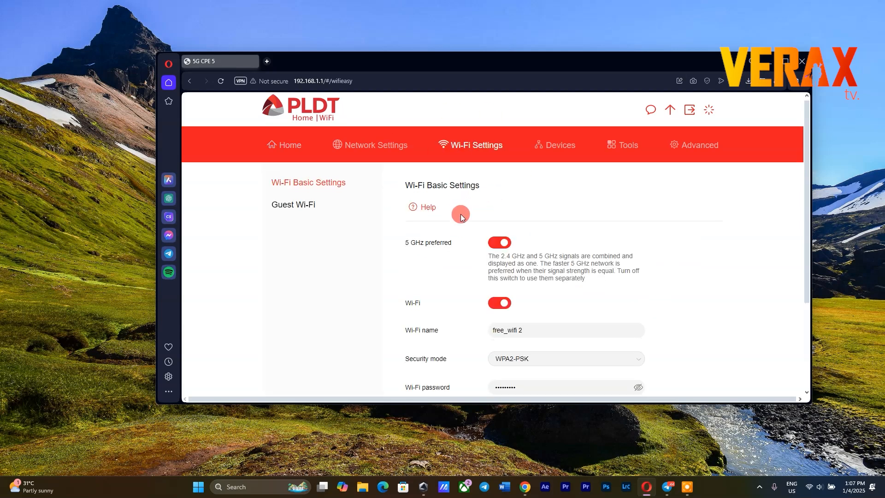
{"action": "left_click", "coordinate": [700, 144]}
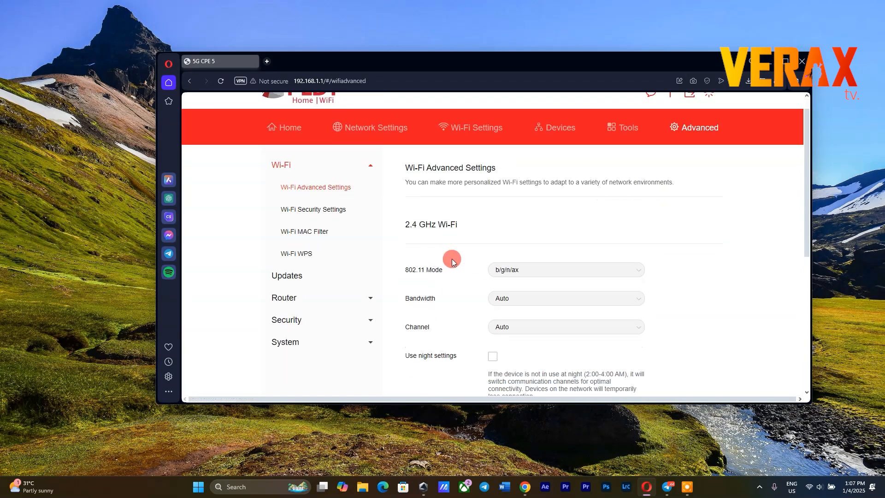
{"action": "scroll", "scroll_direction": "down", "scroll_amount": 3}
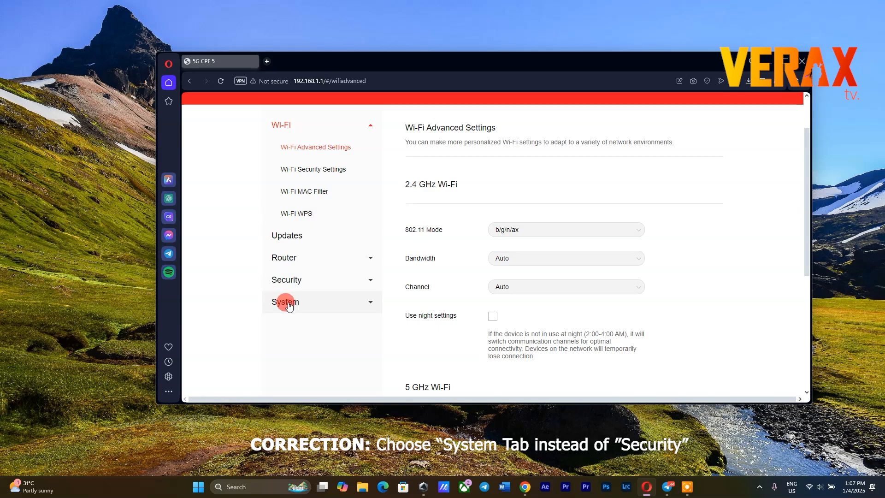
{"action": "left_click", "coordinate": [287, 303]}
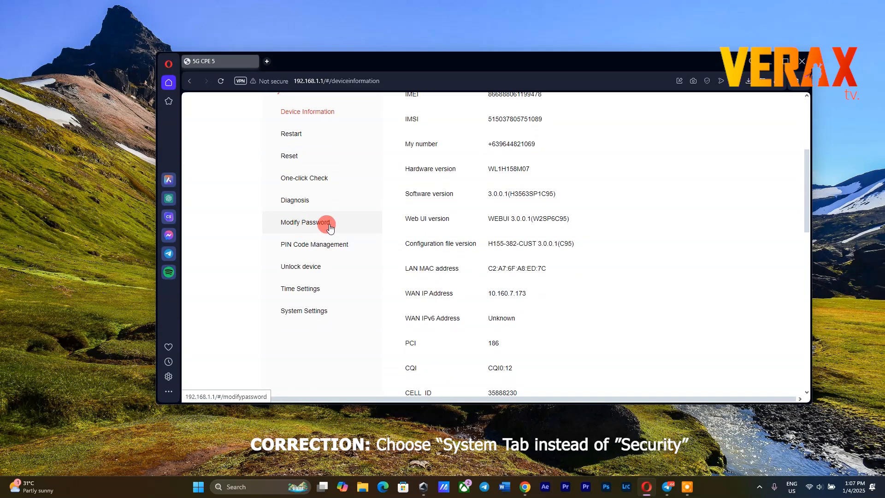
{"action": "left_click", "coordinate": [305, 222]}
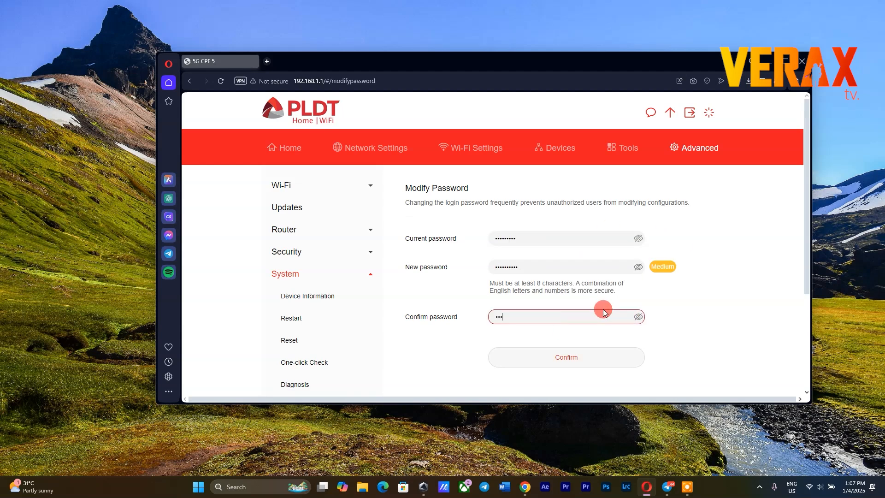
Confirm the new dashboard login password, returning to the device login page
{"action": "left_click", "coordinate": [565, 357]}
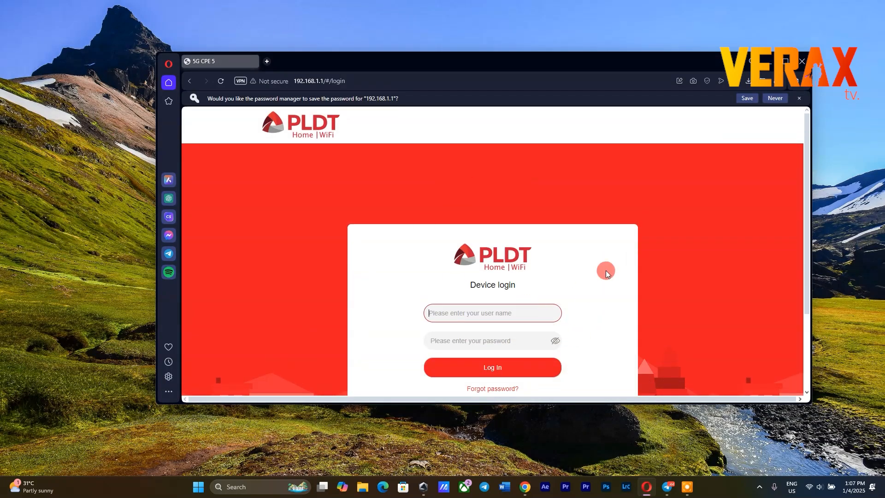